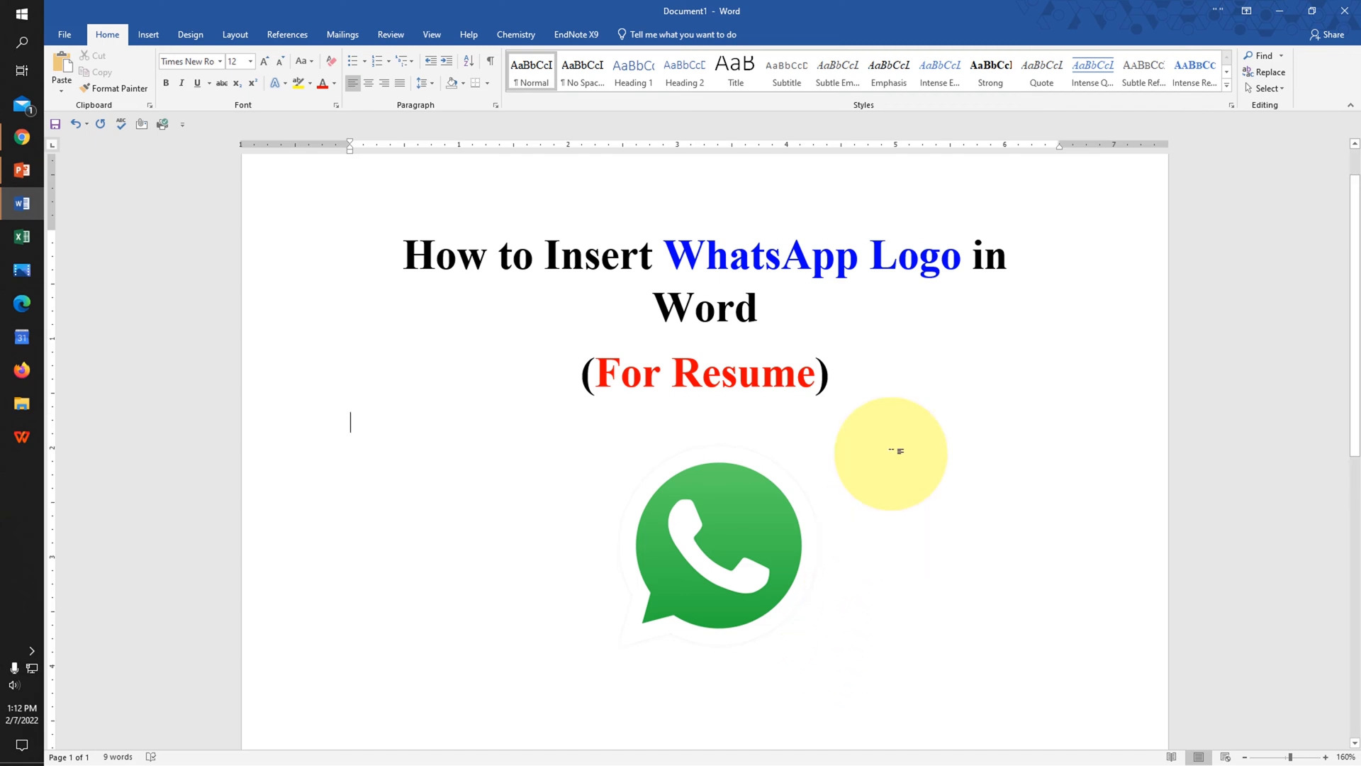
- Show the finished WhatsApp logo example, then bring up pixabay.com in Chrome
click(718, 538)
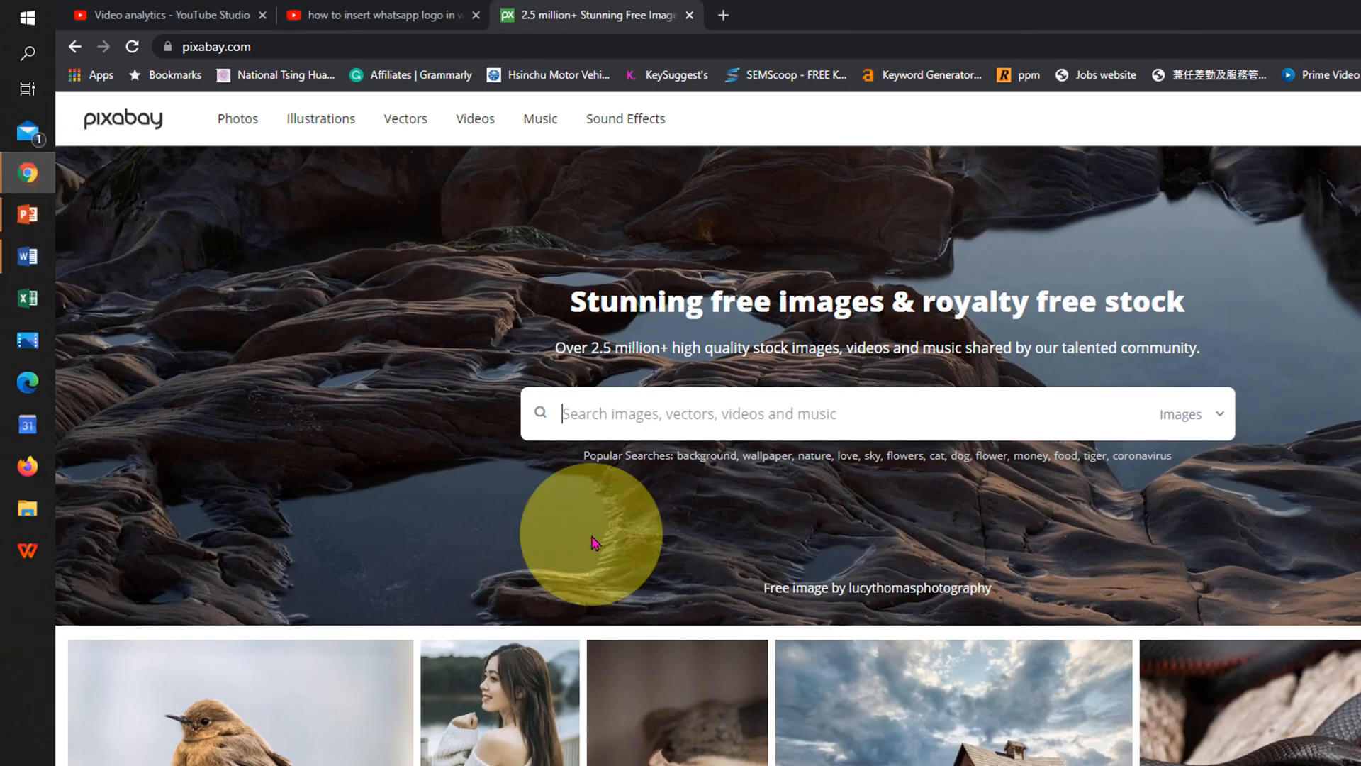
mouse_move(135, 139)
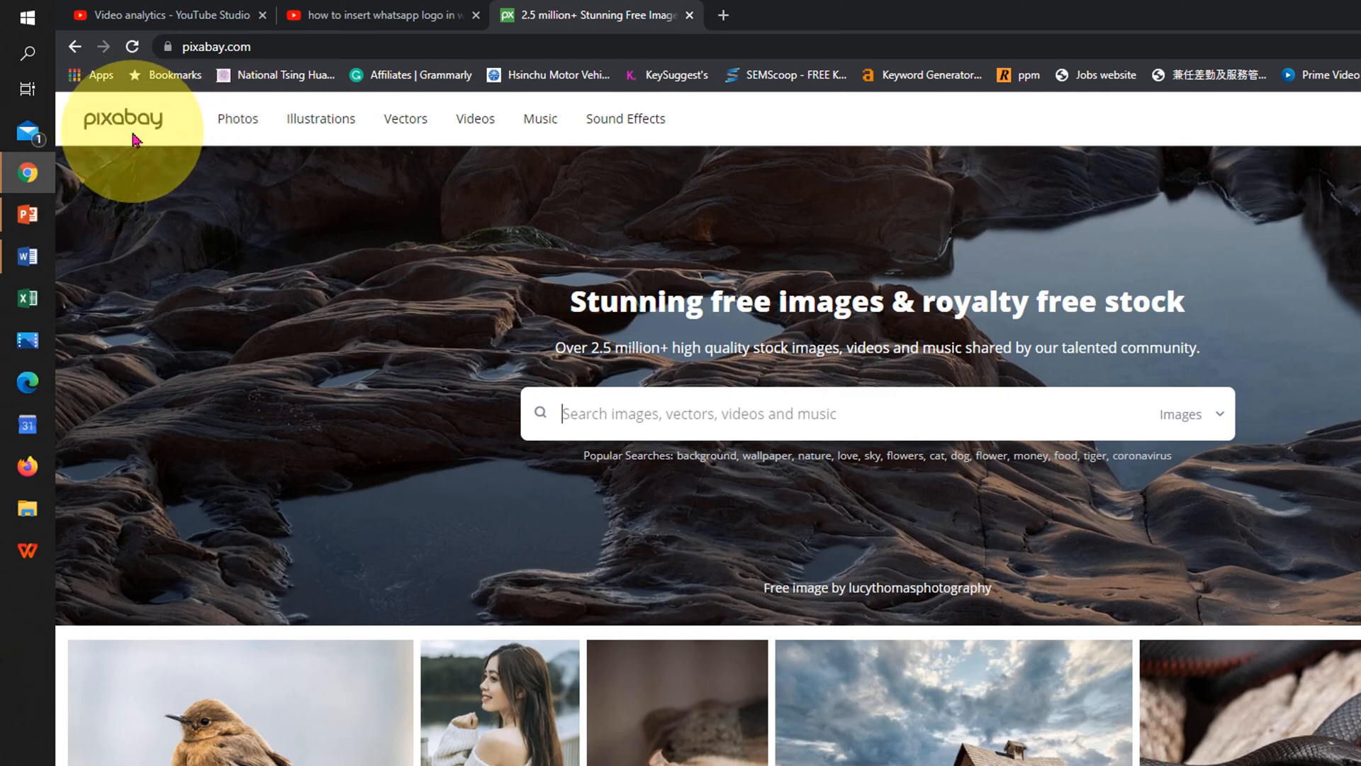
mouse_move(624, 413)
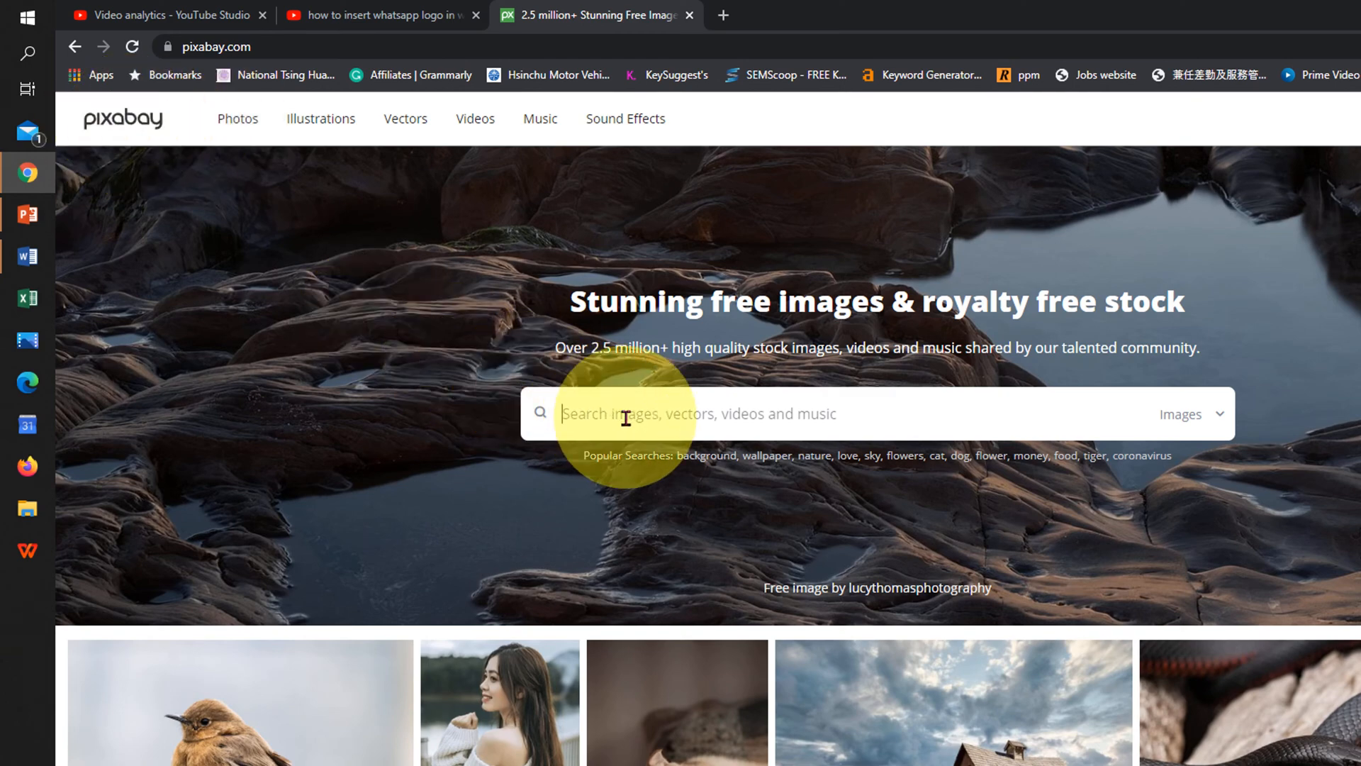
- Search Pixabay for 'whatsapp' and browse the green WhatsApp logo results
text(whatsapp)
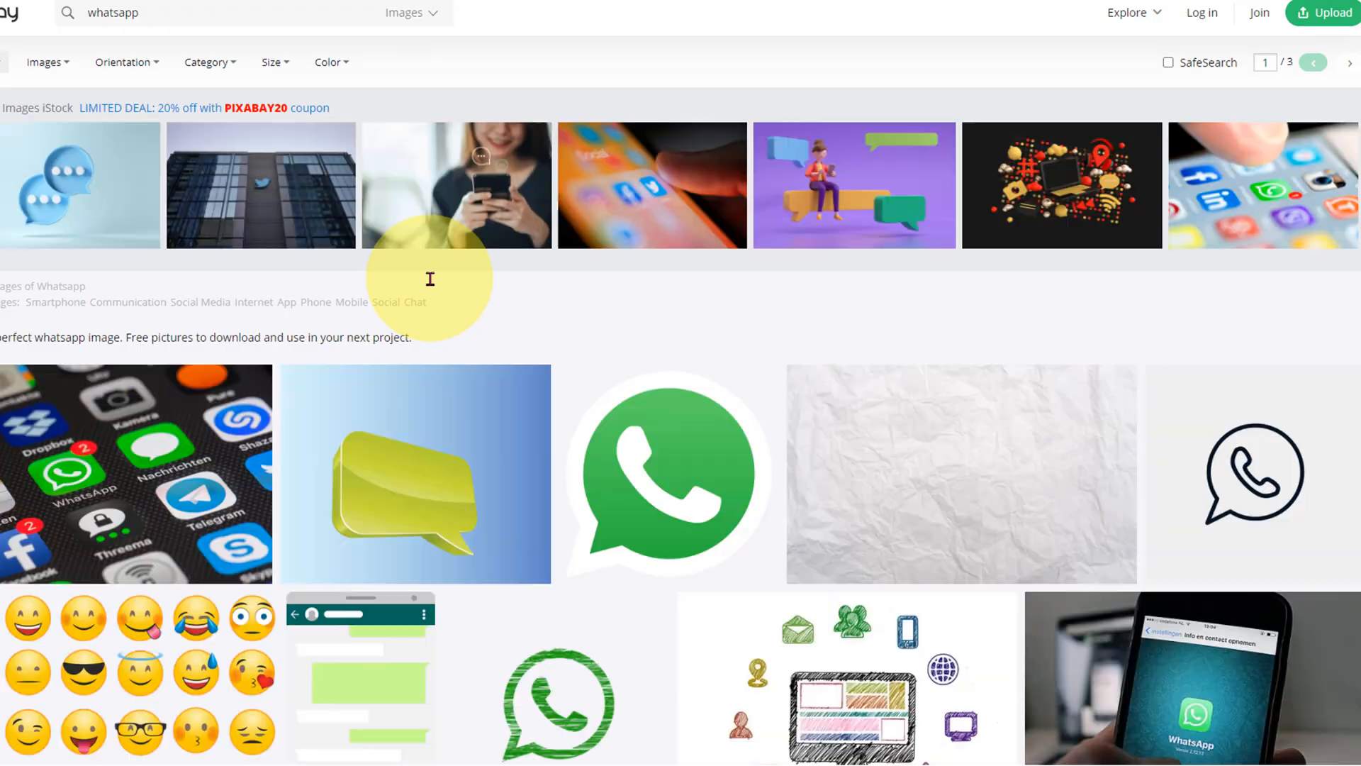
scroll(down, 3)
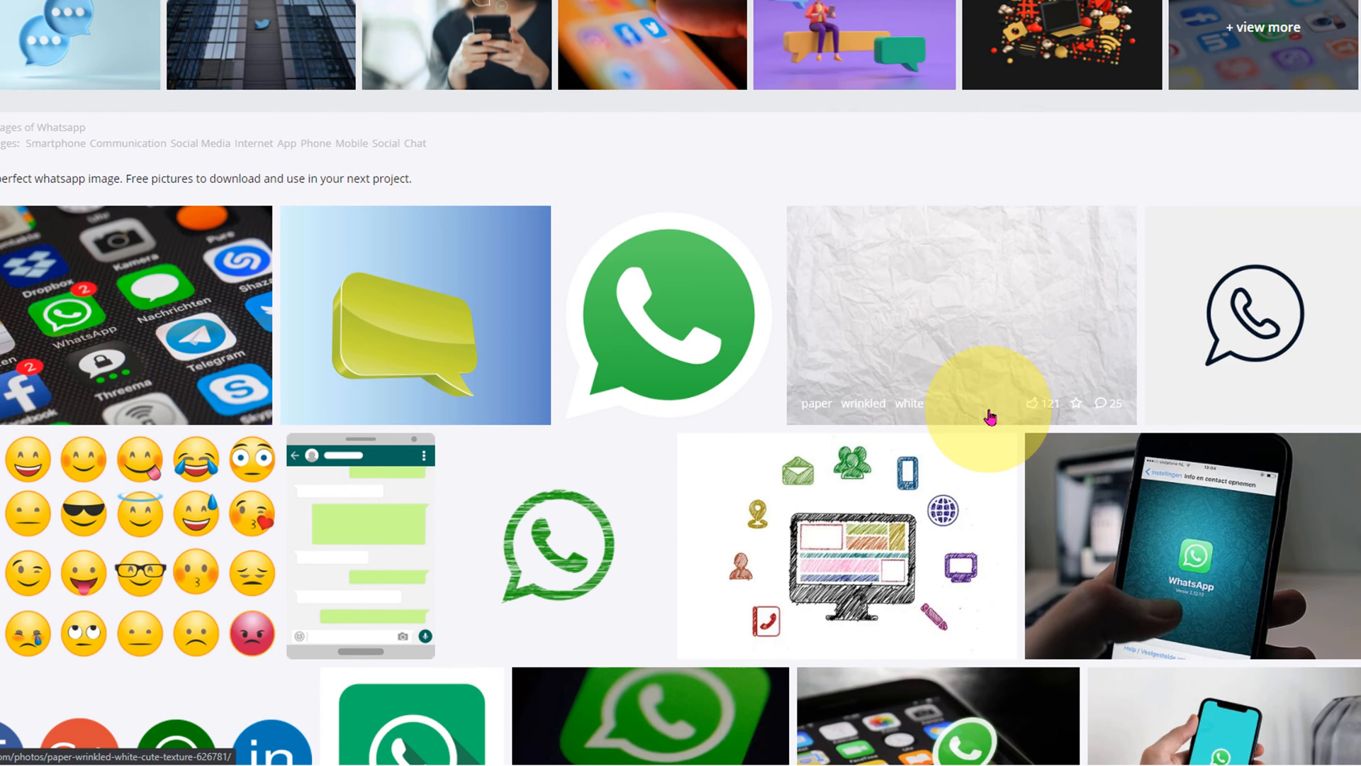
scroll(down, 3)
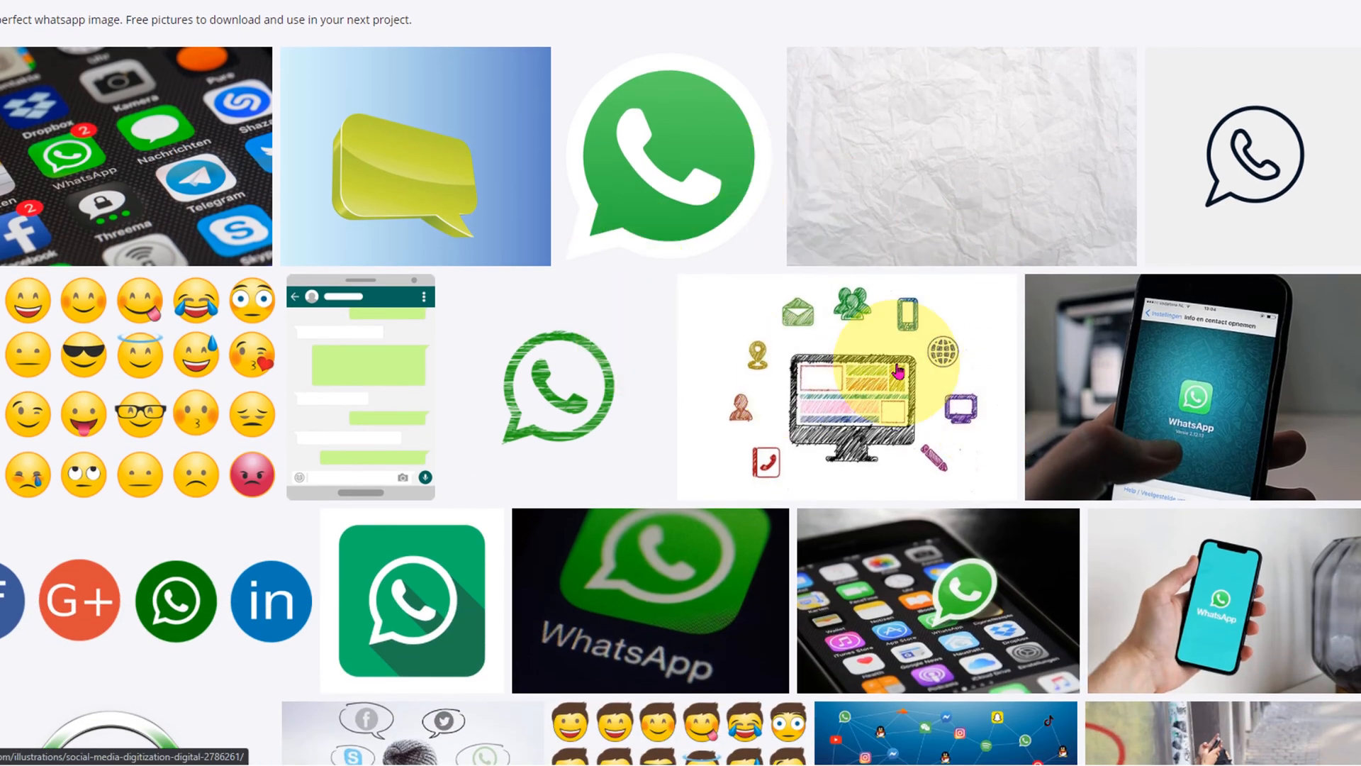
scroll(up, 3)
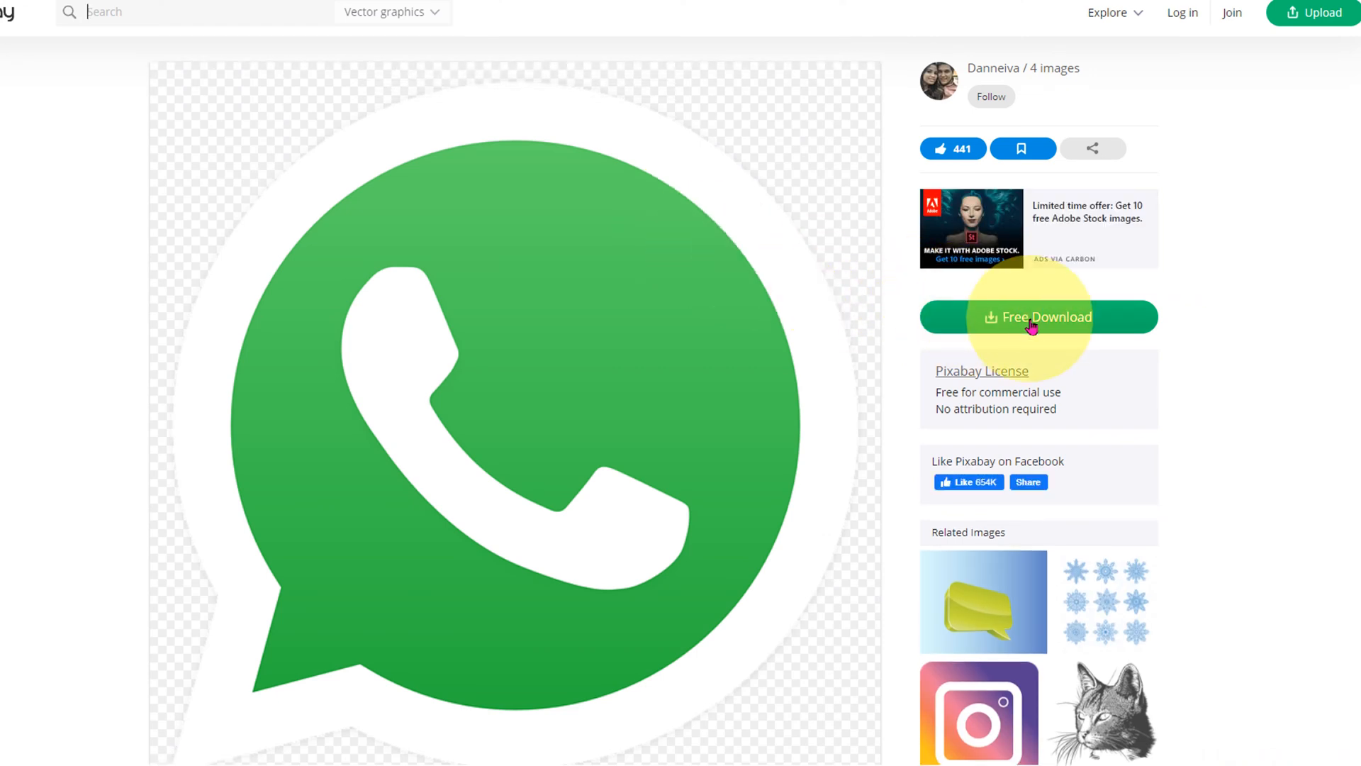
- Request the logo's 1280×1280 PNG download and pass the traffic-light reCAPTCHA
click(1038, 316)
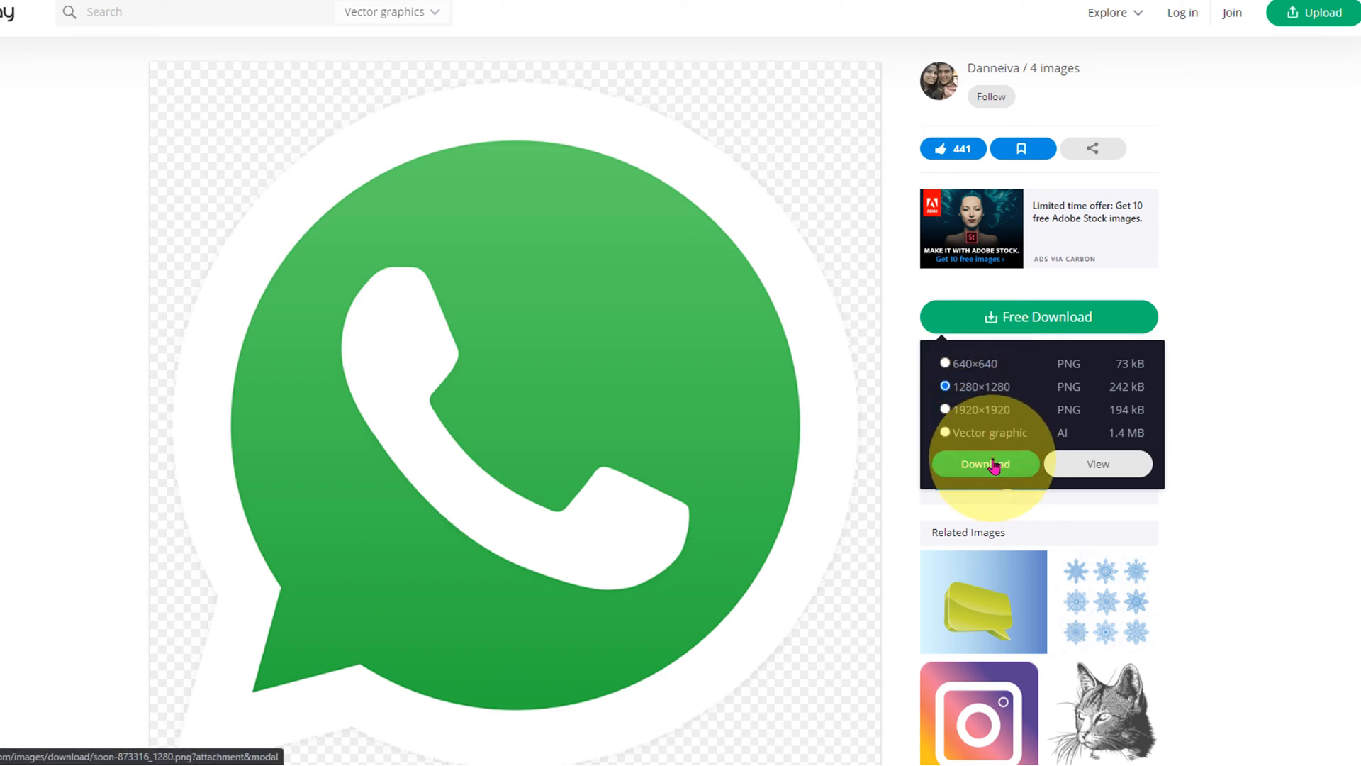
click(985, 463)
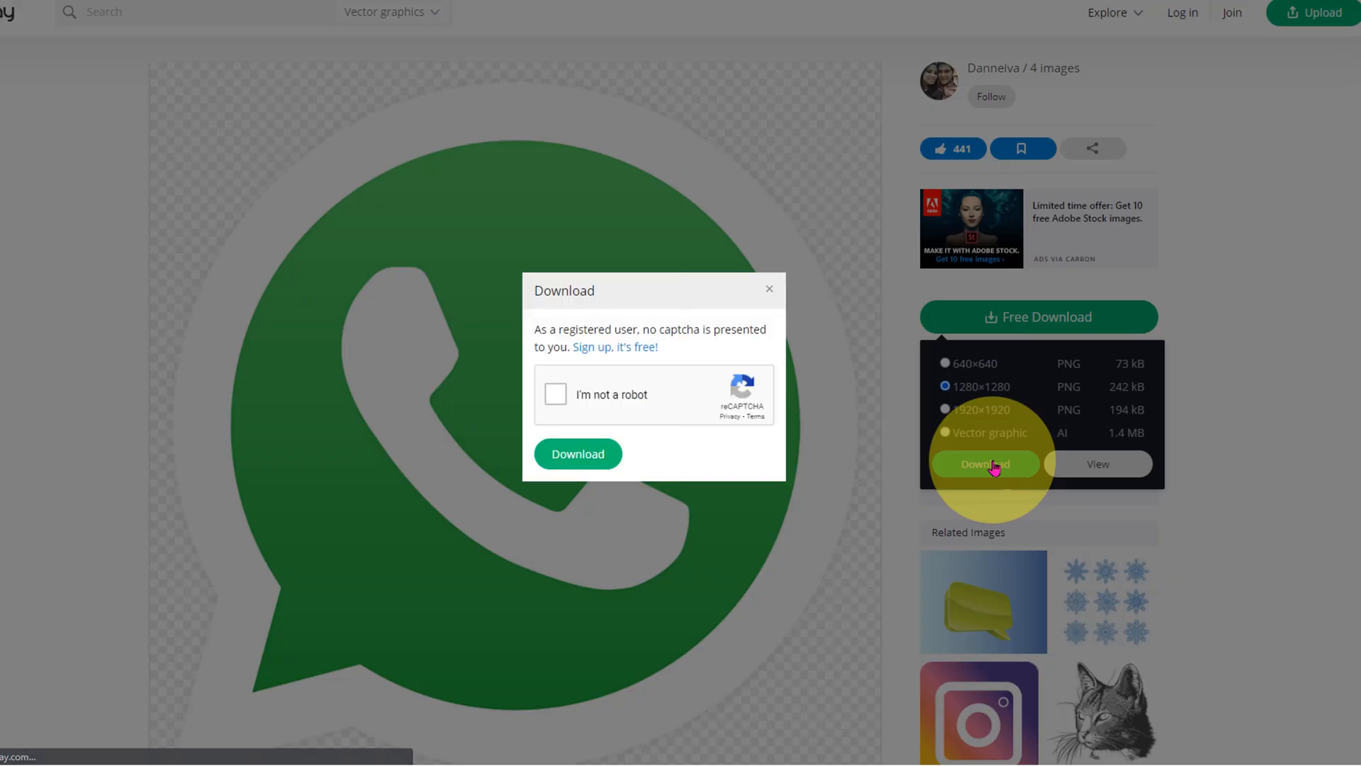
click(556, 395)
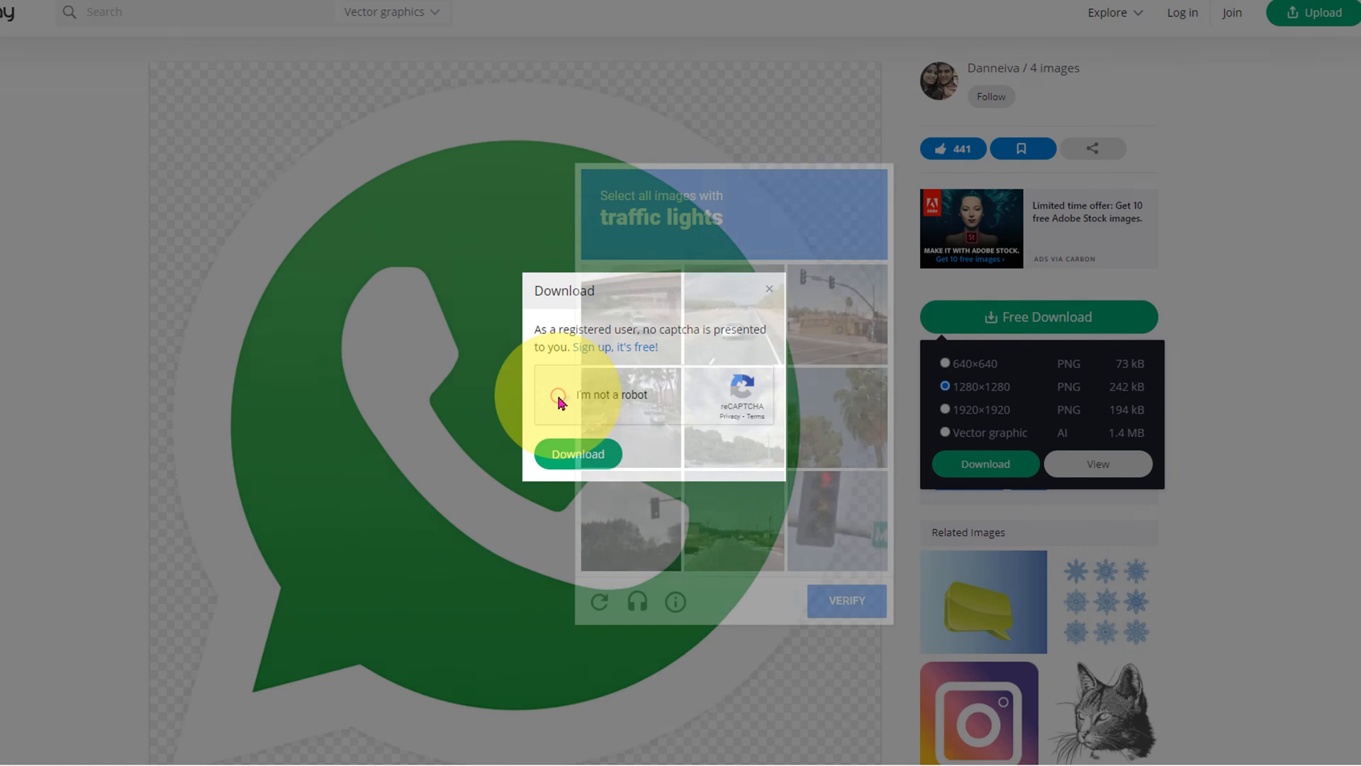
click(557, 394)
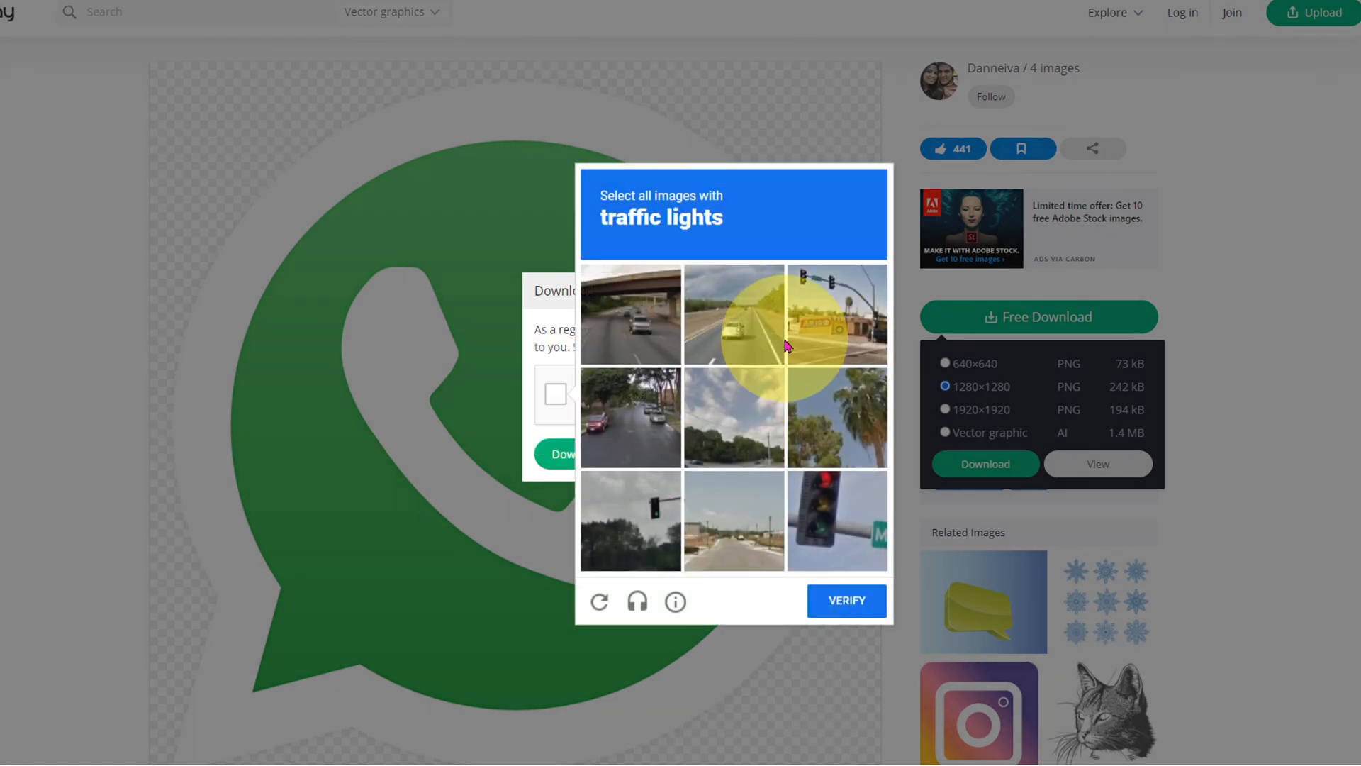
mouse_move(615, 241)
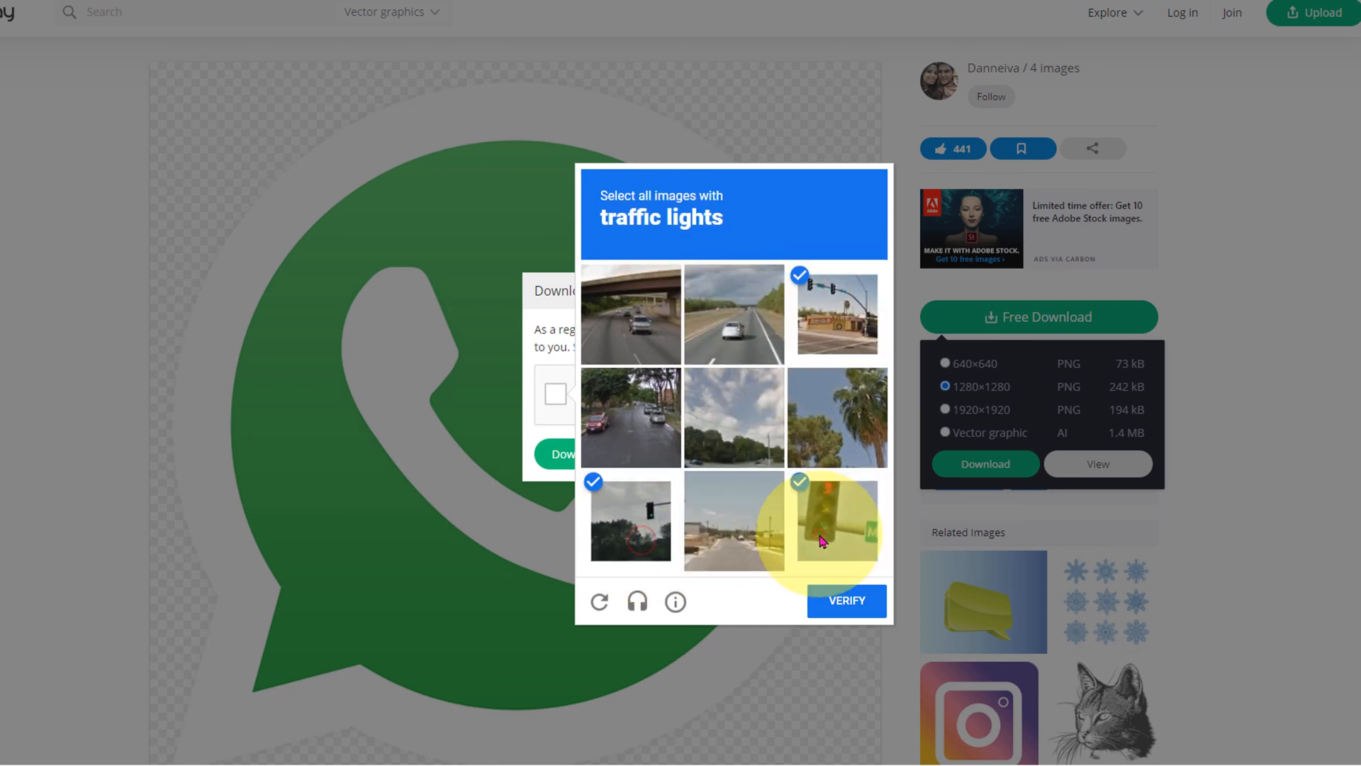
click(846, 601)
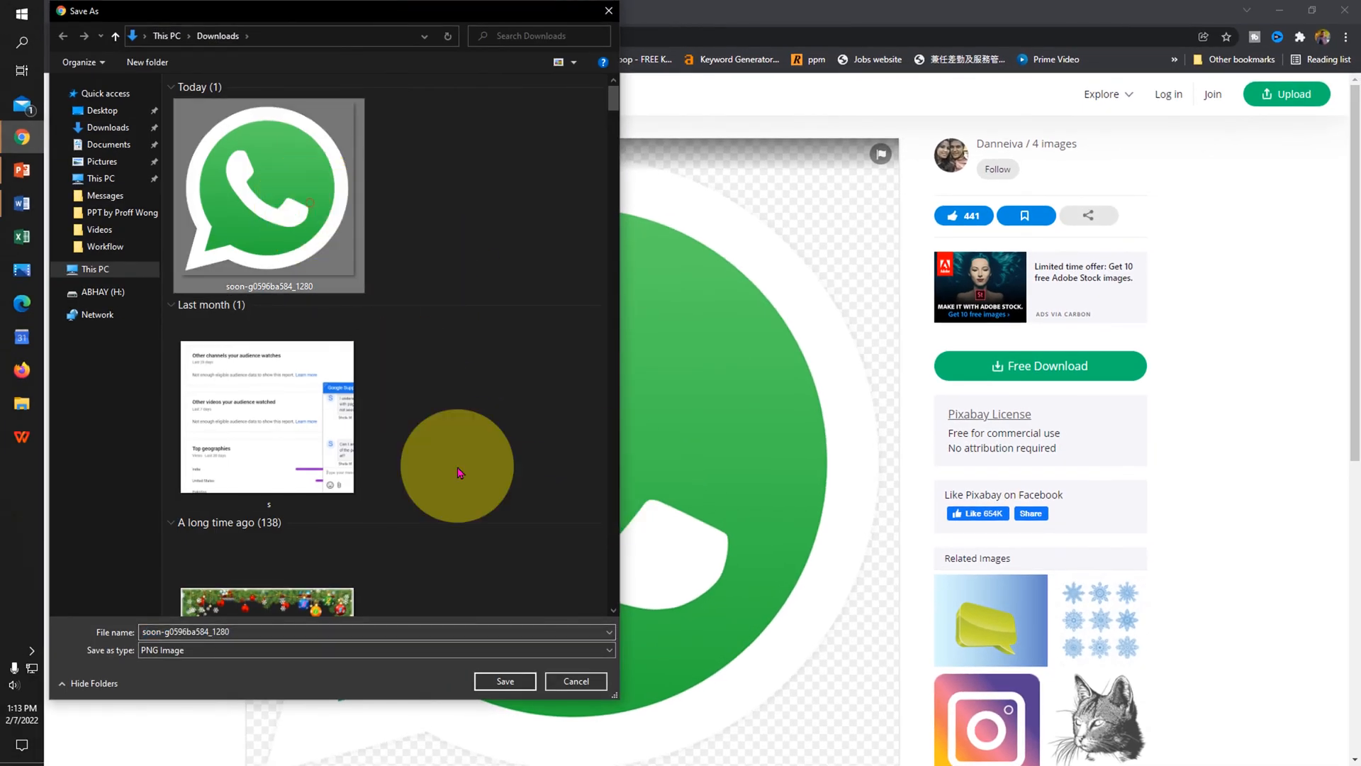
- Save the logo to Downloads, replacing the older copy, and return to Word
click(504, 681)
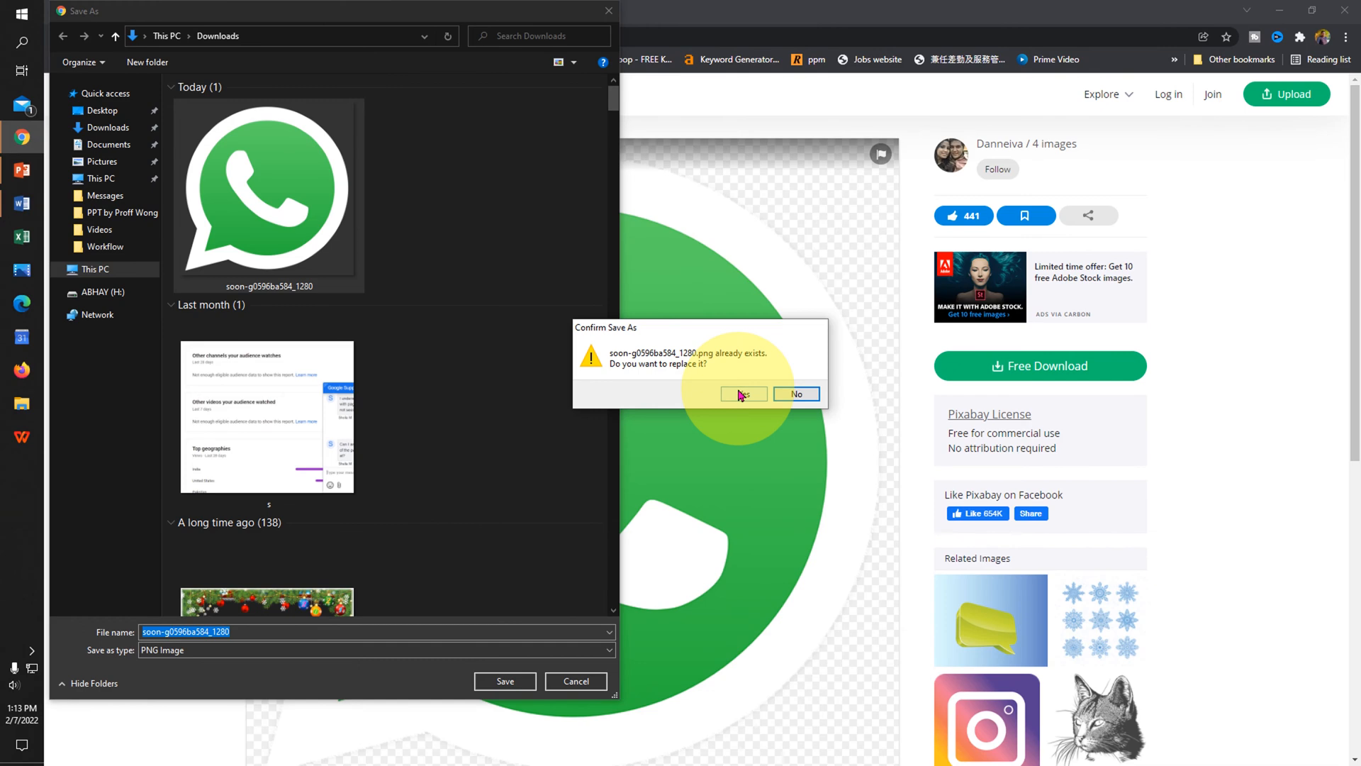
click(742, 394)
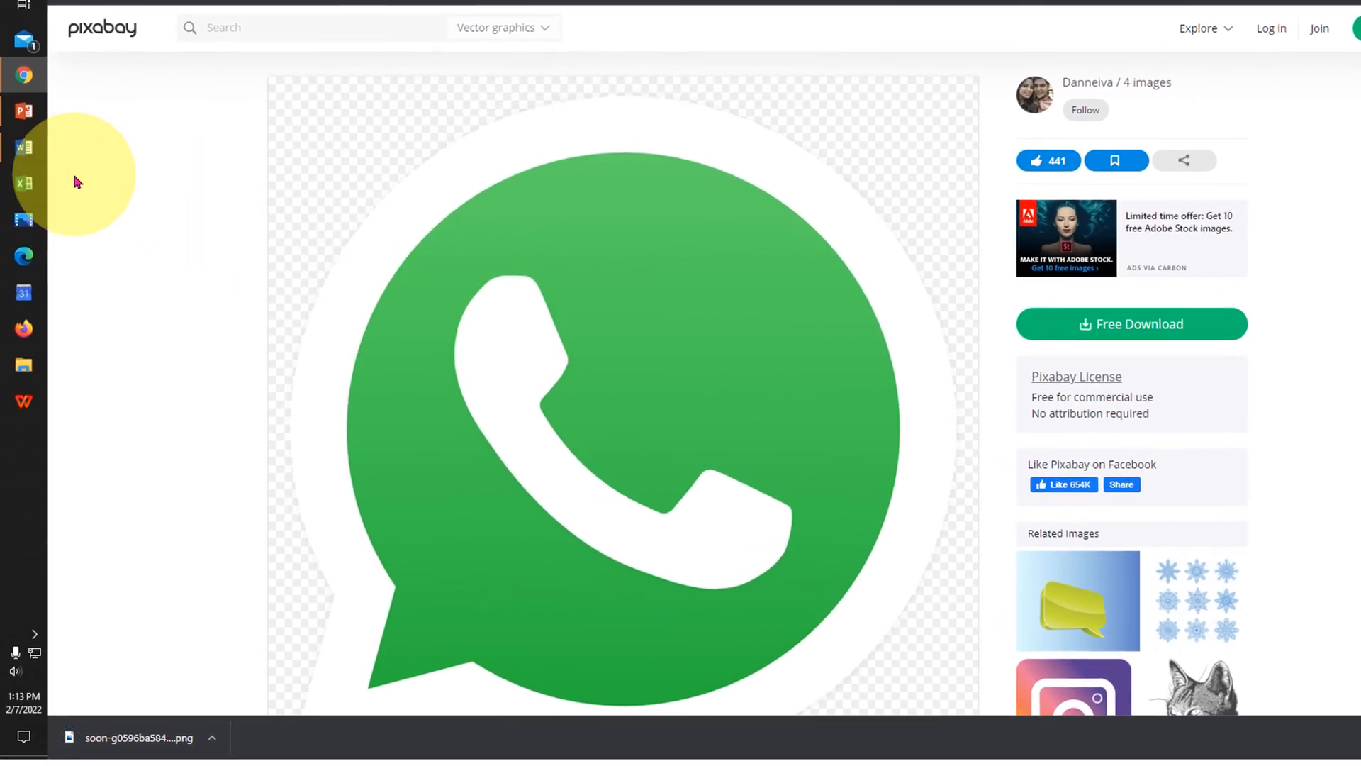
click(23, 203)
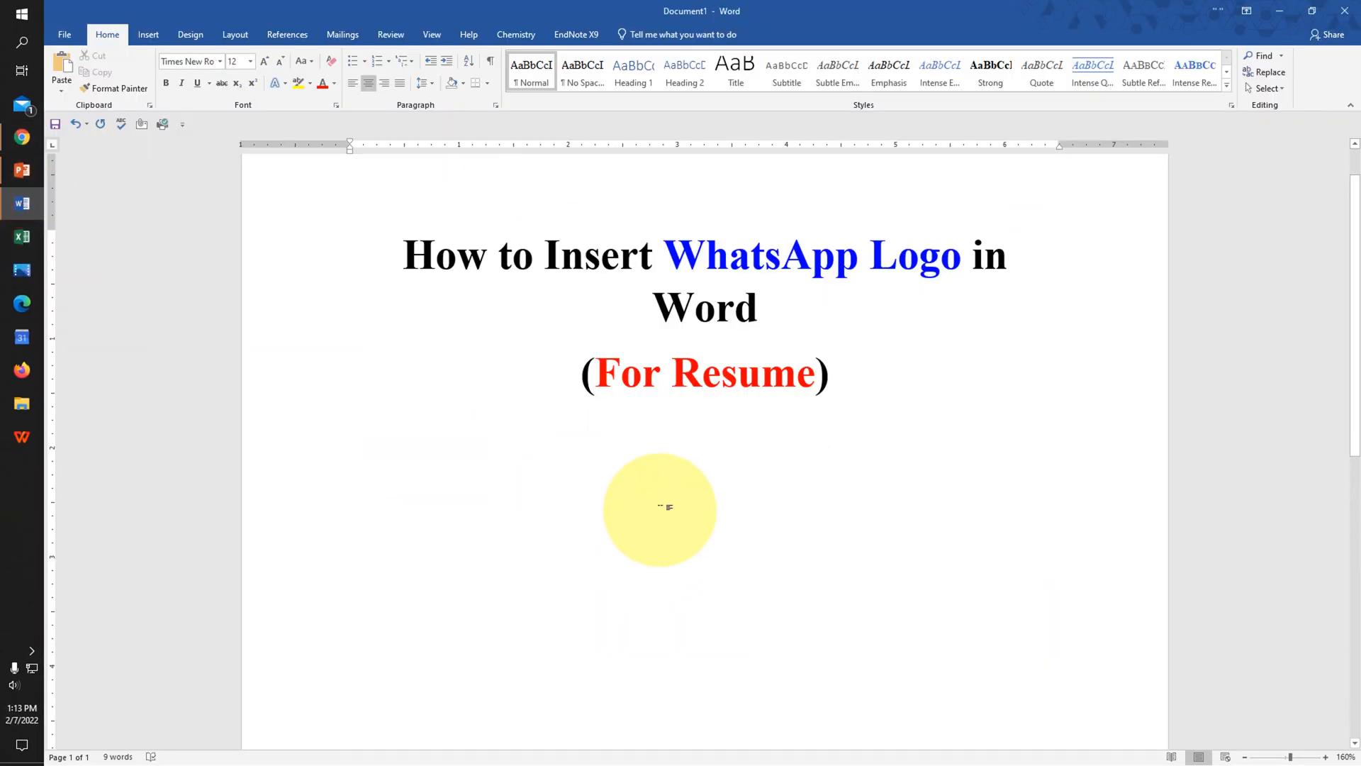
- Insert the downloaded WhatsApp logo PNG from Downloads beneath the (For Resume) title
click(148, 35)
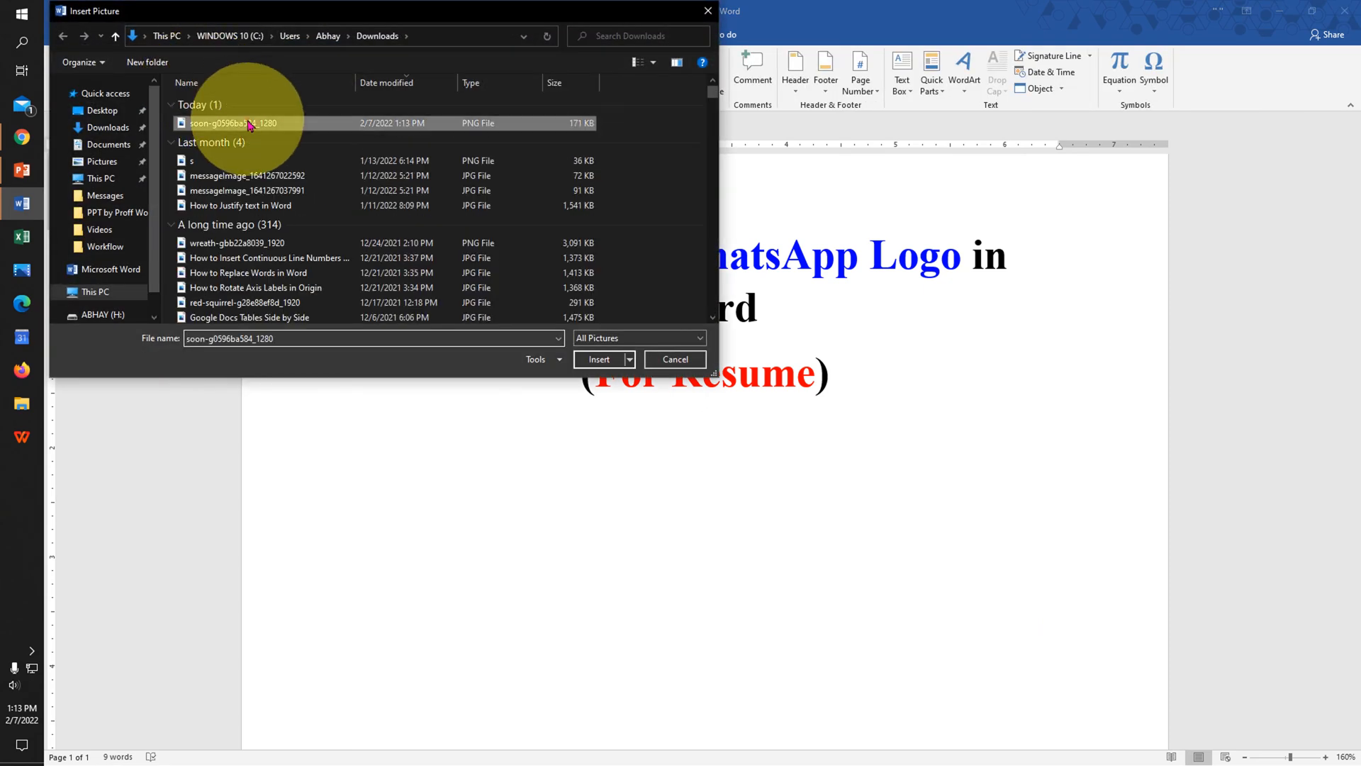
click(599, 359)
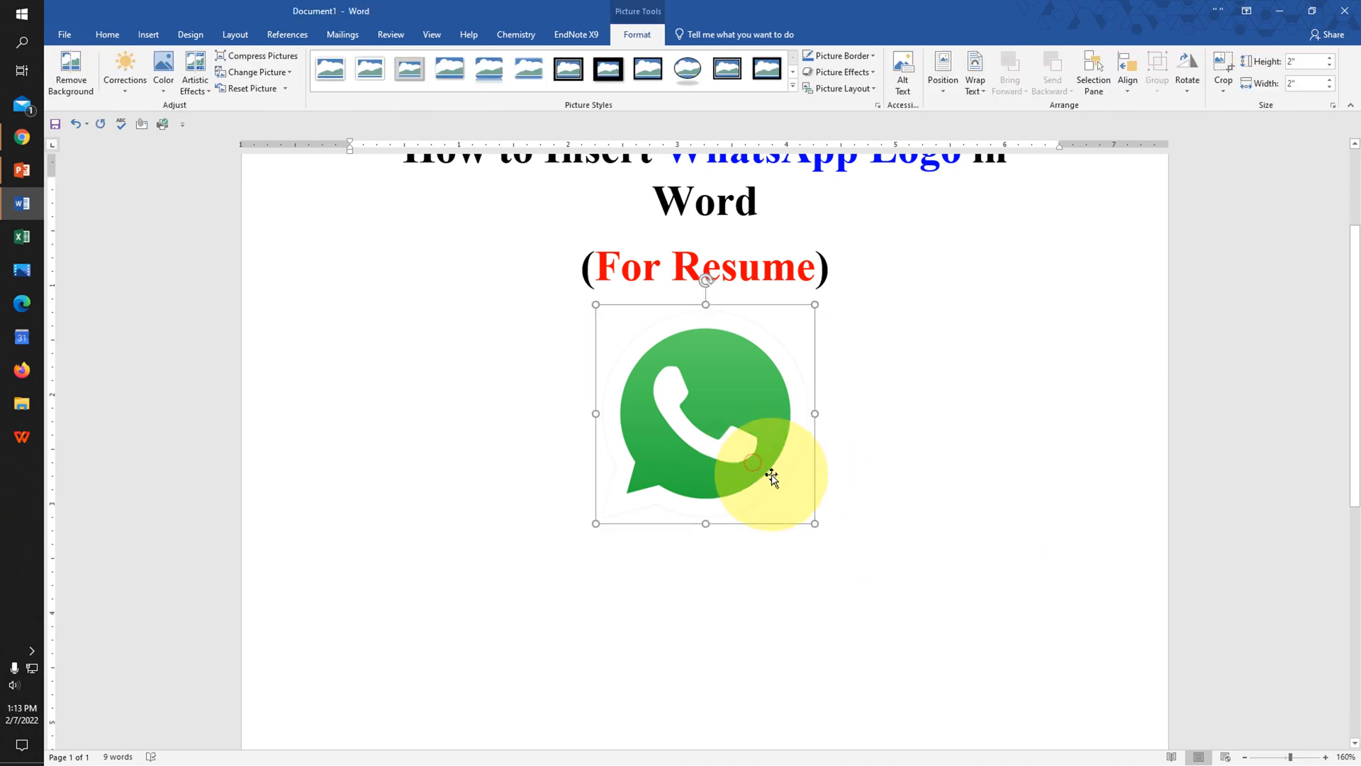
- Set the logo In Front of Text and shrink it to a small centred icon
scroll(up, 3)
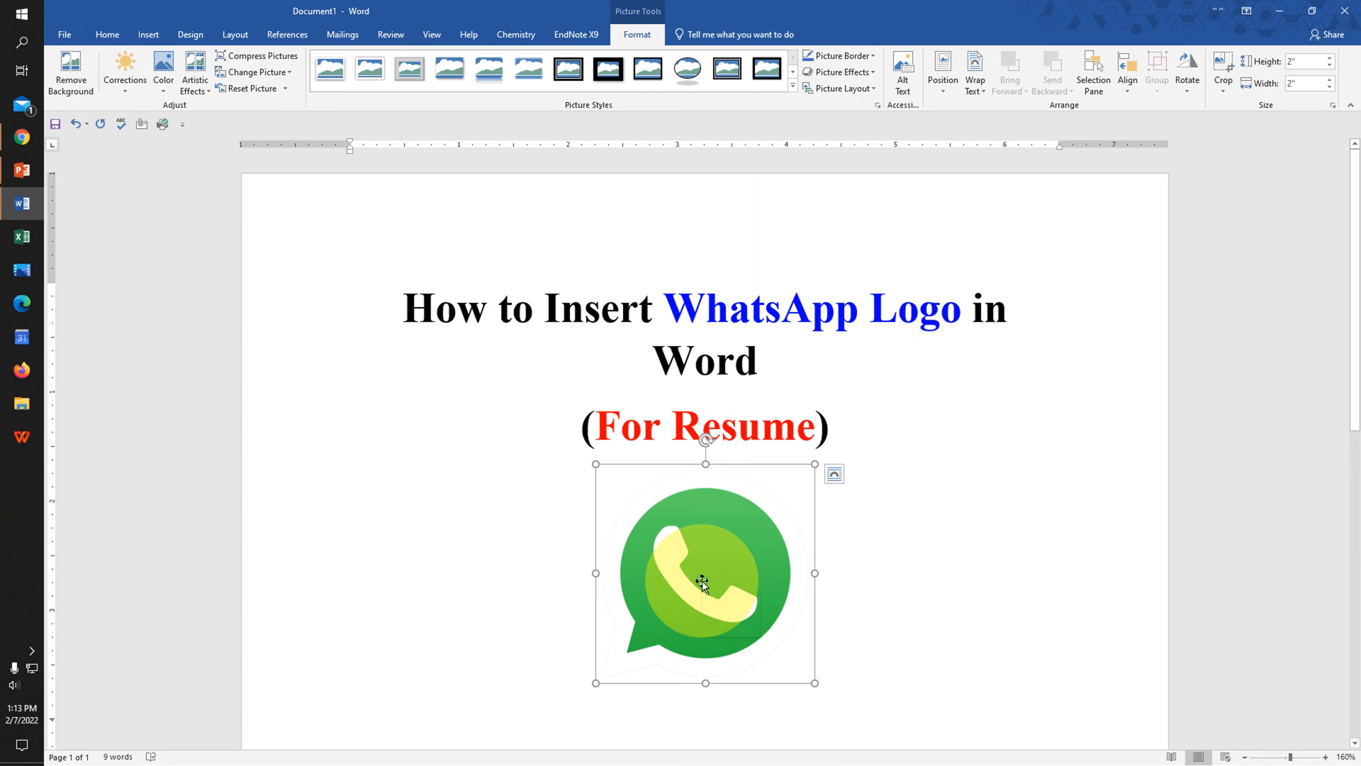
right_click(705, 573)
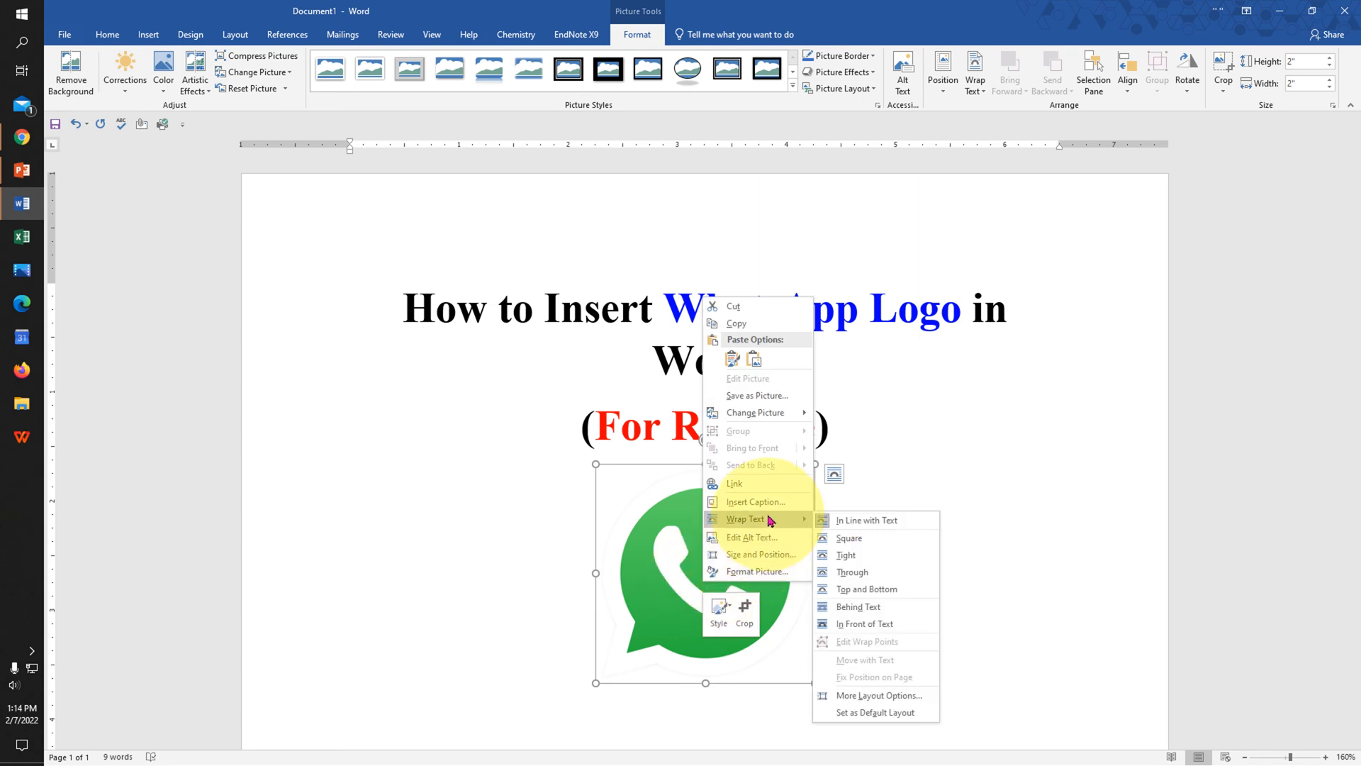
click(864, 624)
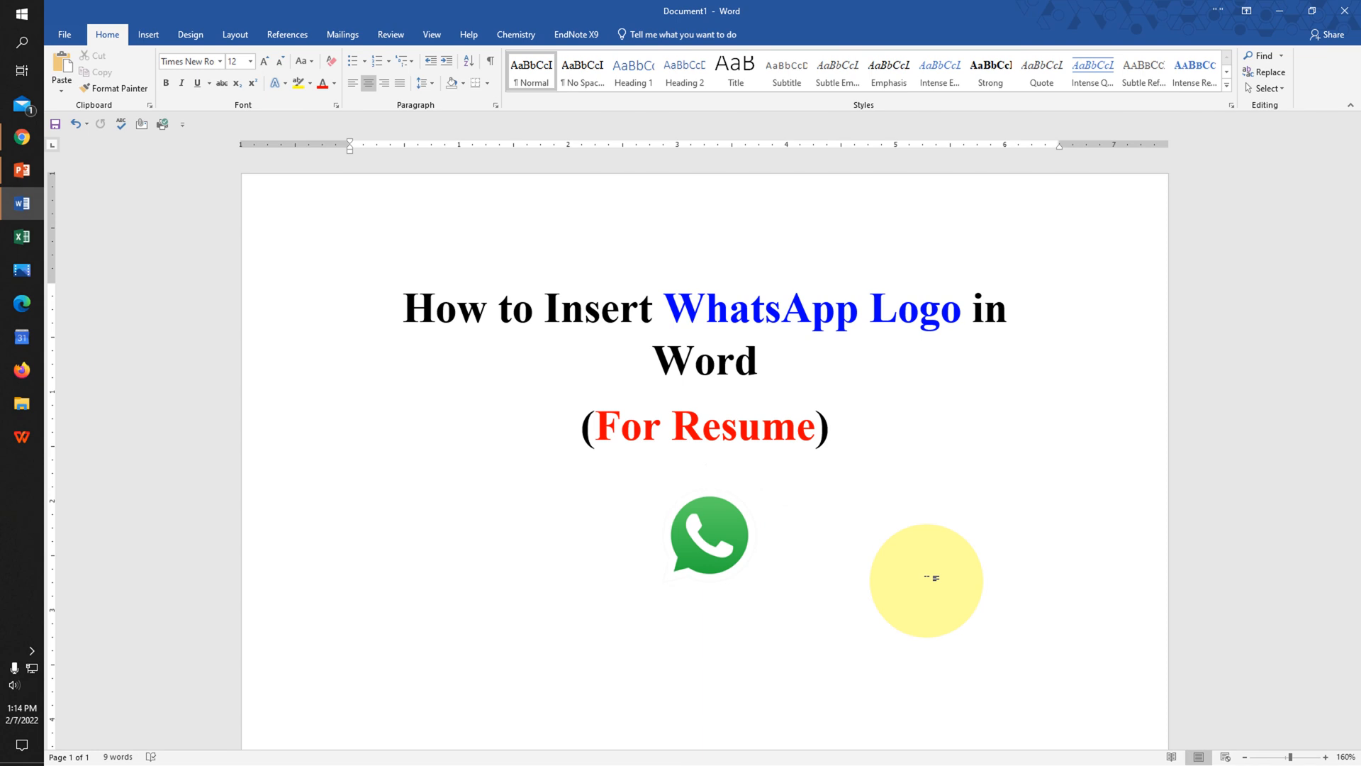
click(704, 475)
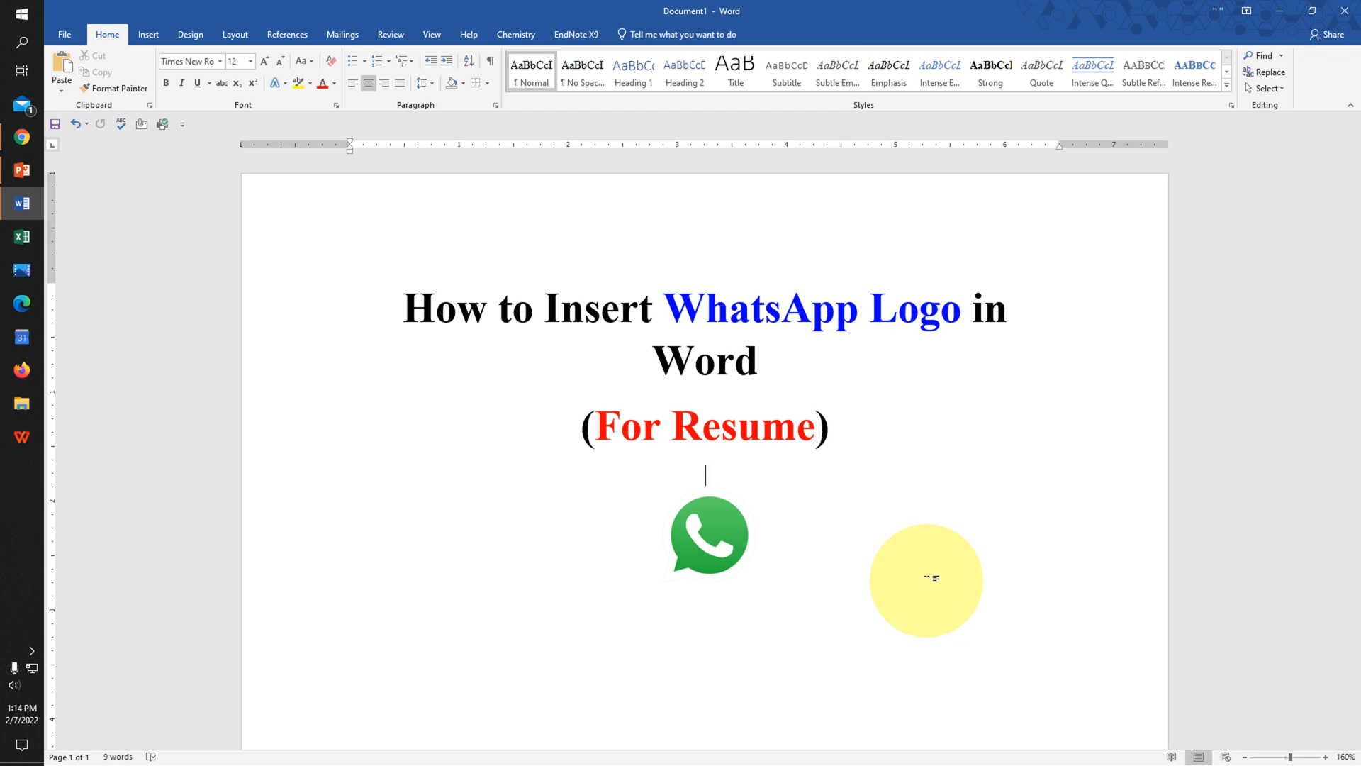